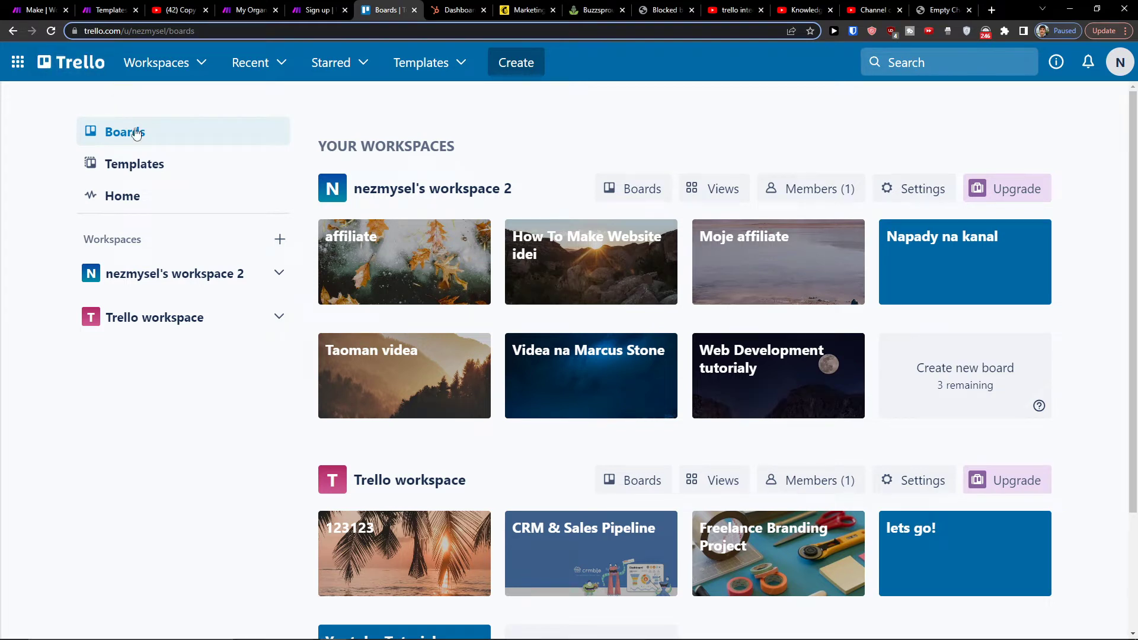
# From Trello's boards overview, go to the YouTube tutorial and follow its make.com register link.
pyautogui.click(124, 131)
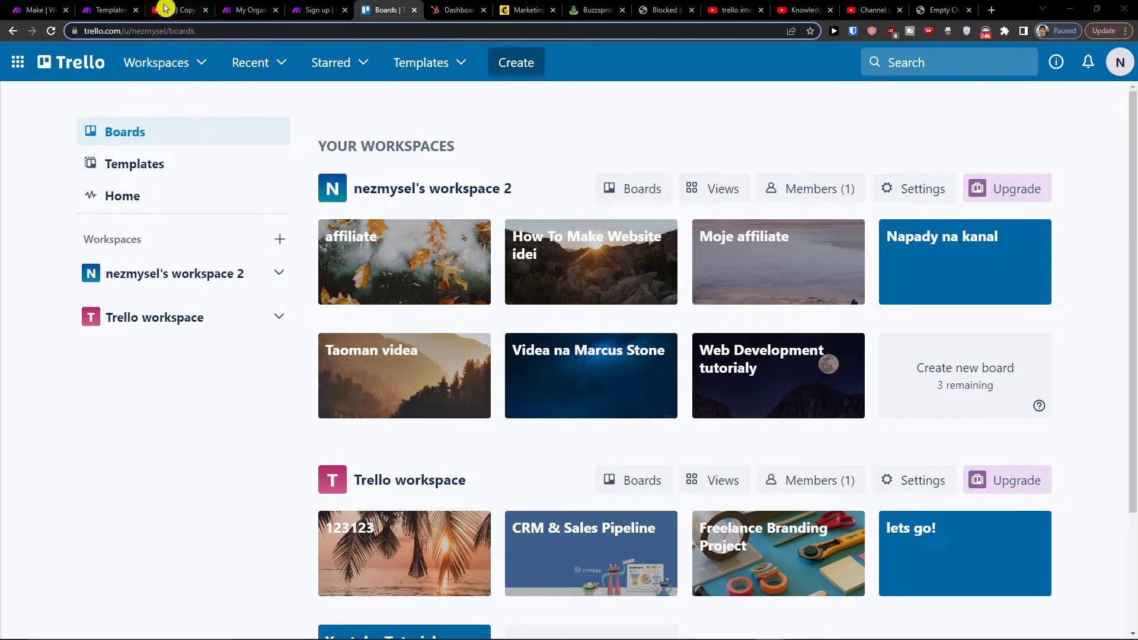
pyautogui.click(178, 11)
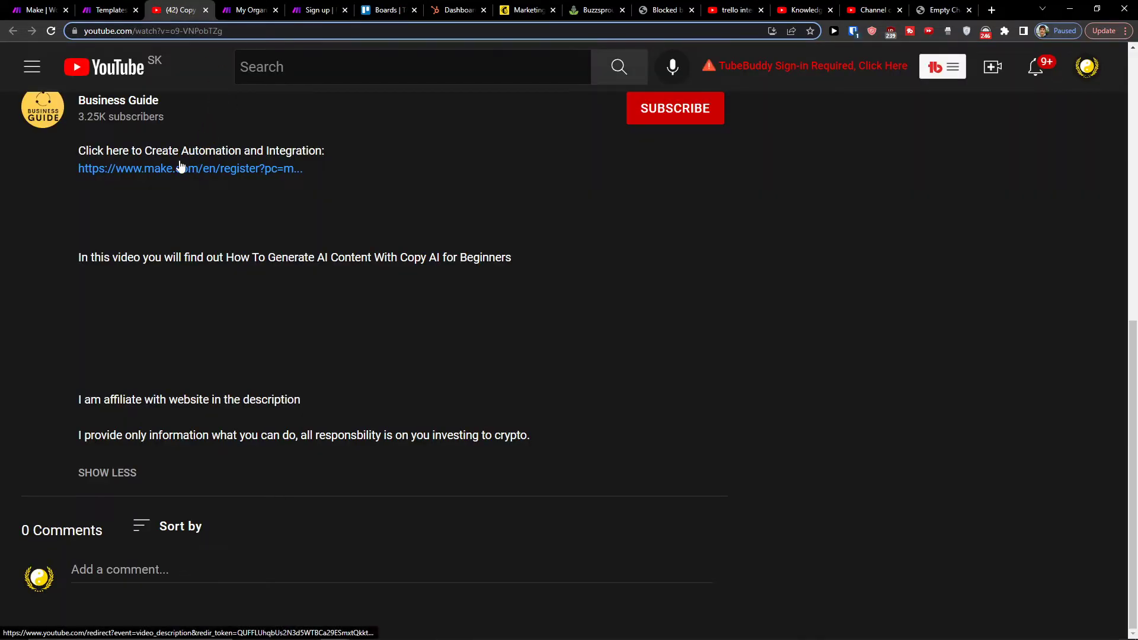
pyautogui.click(189, 167)
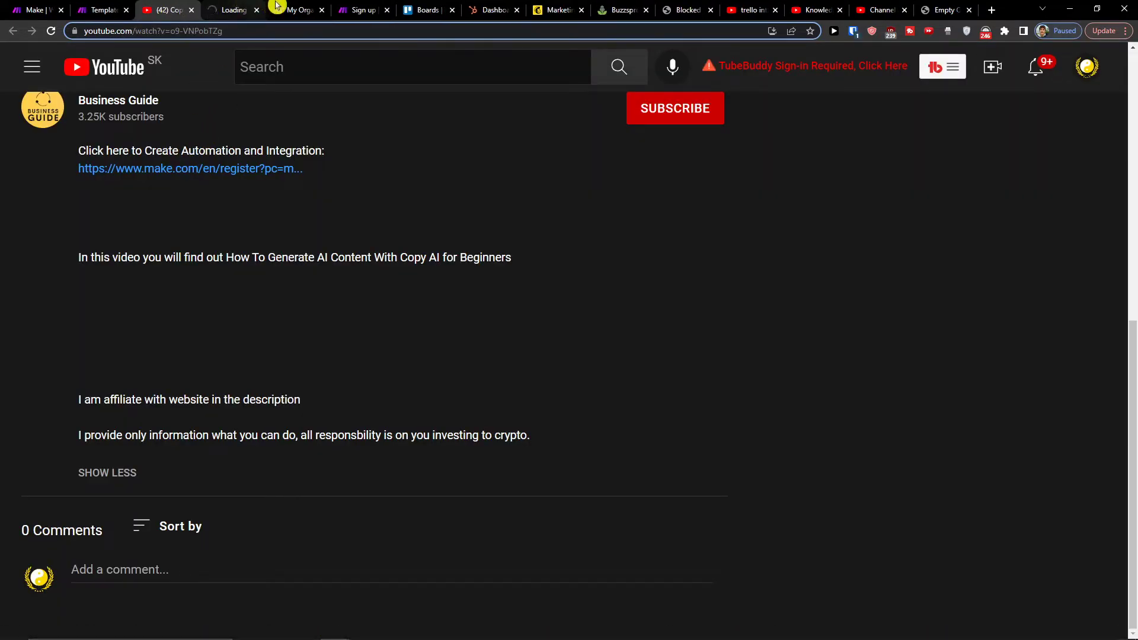
# From Make's sign-up page, go to Scenarios and create a new blank scenario.
pyautogui.click(359, 9)
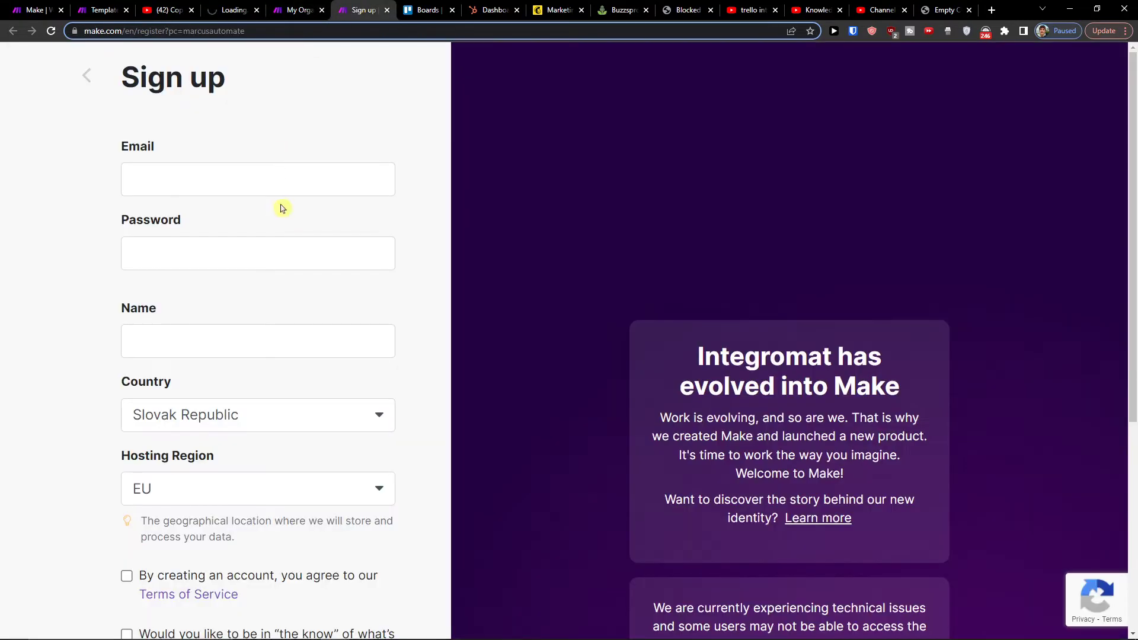
pyautogui.scroll(-3)
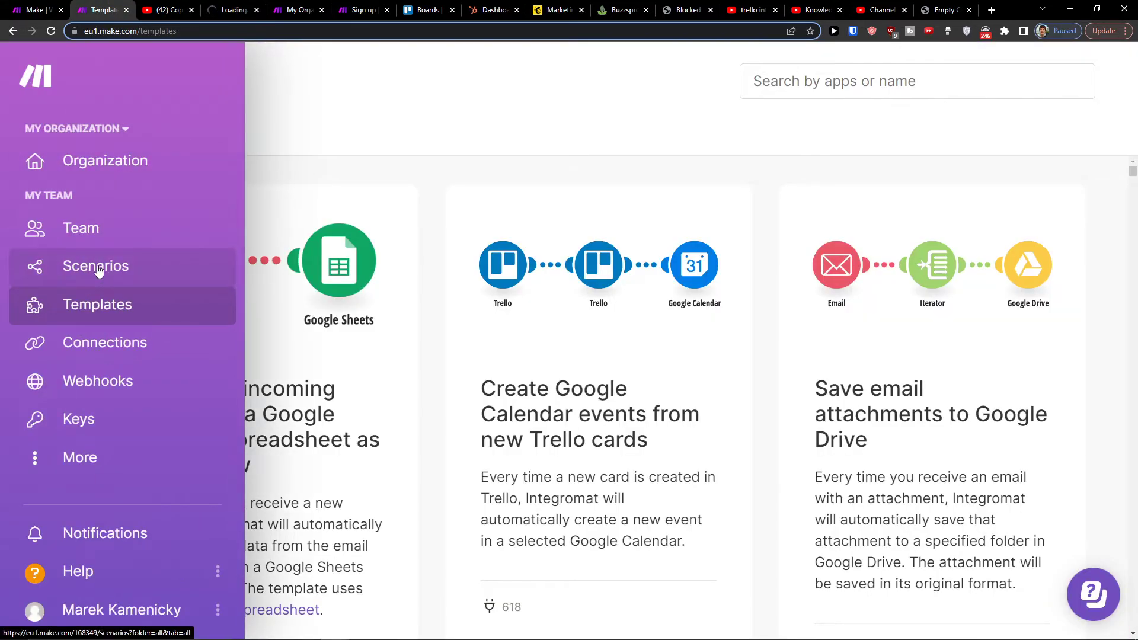
pyautogui.click(96, 266)
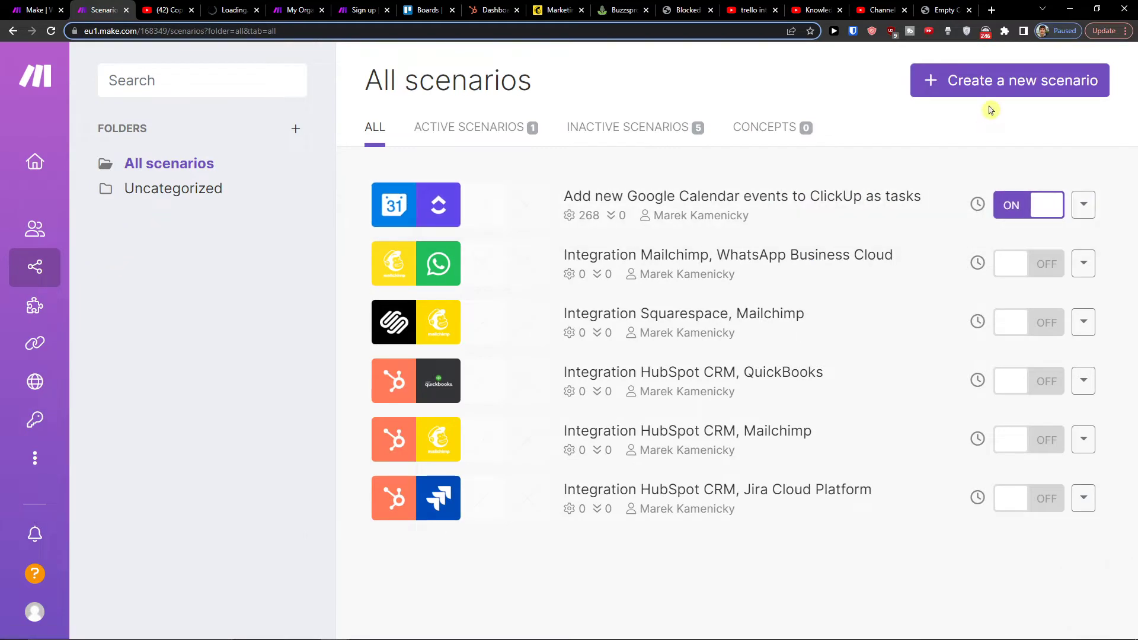
pyautogui.click(1008, 80)
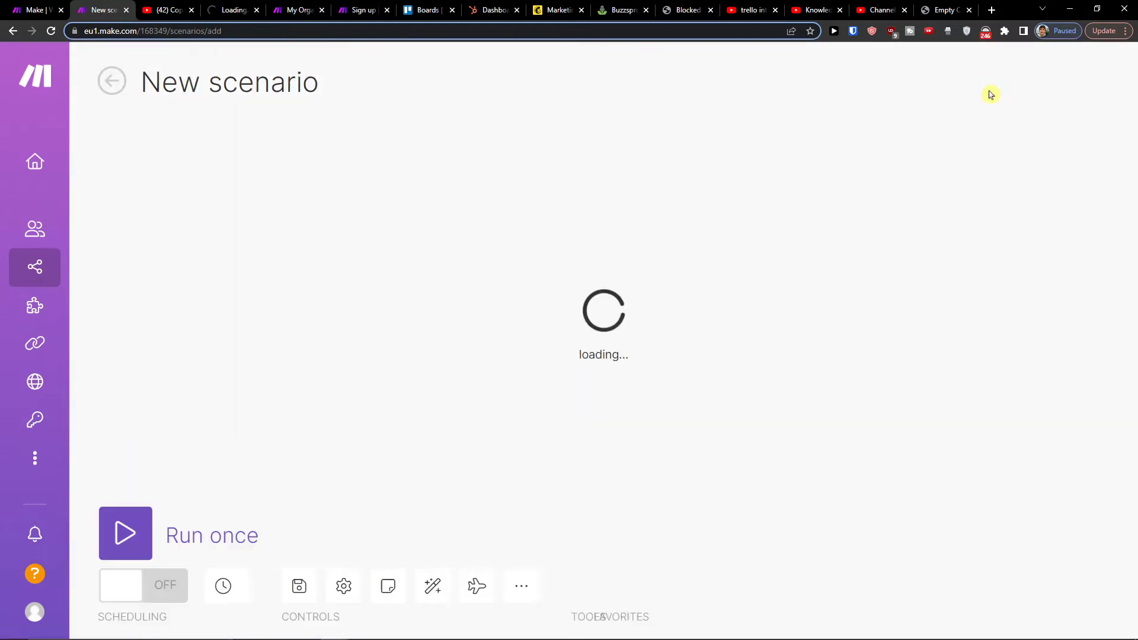
# Search the app list for 'github' and choose GitHub as the first module's app.
pyautogui.click(603, 281)
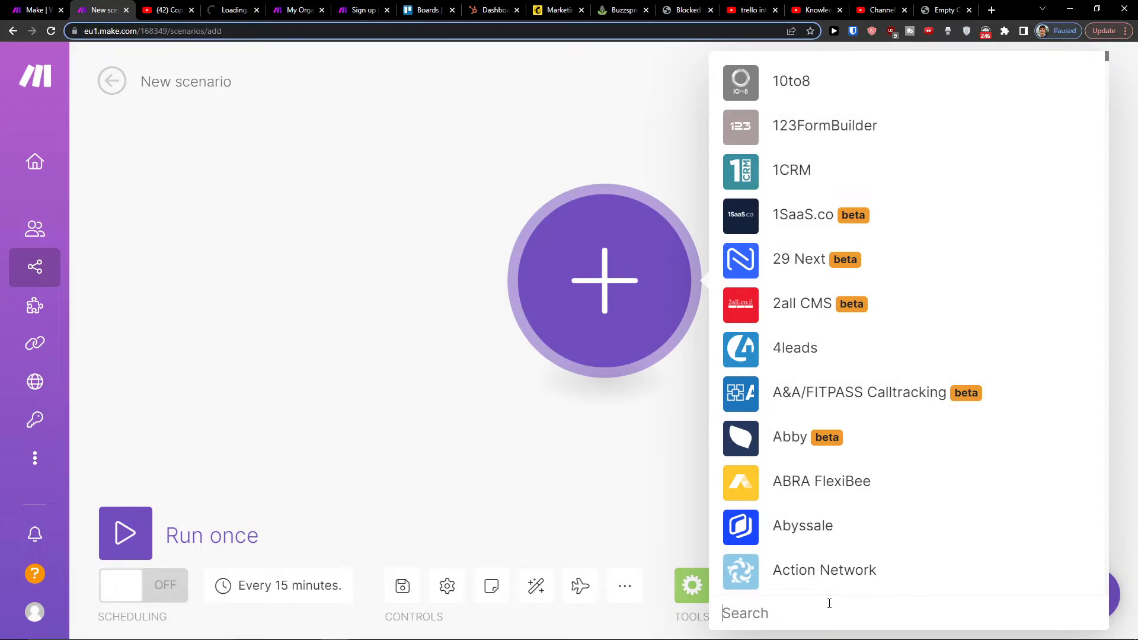
pyautogui.write('trel')
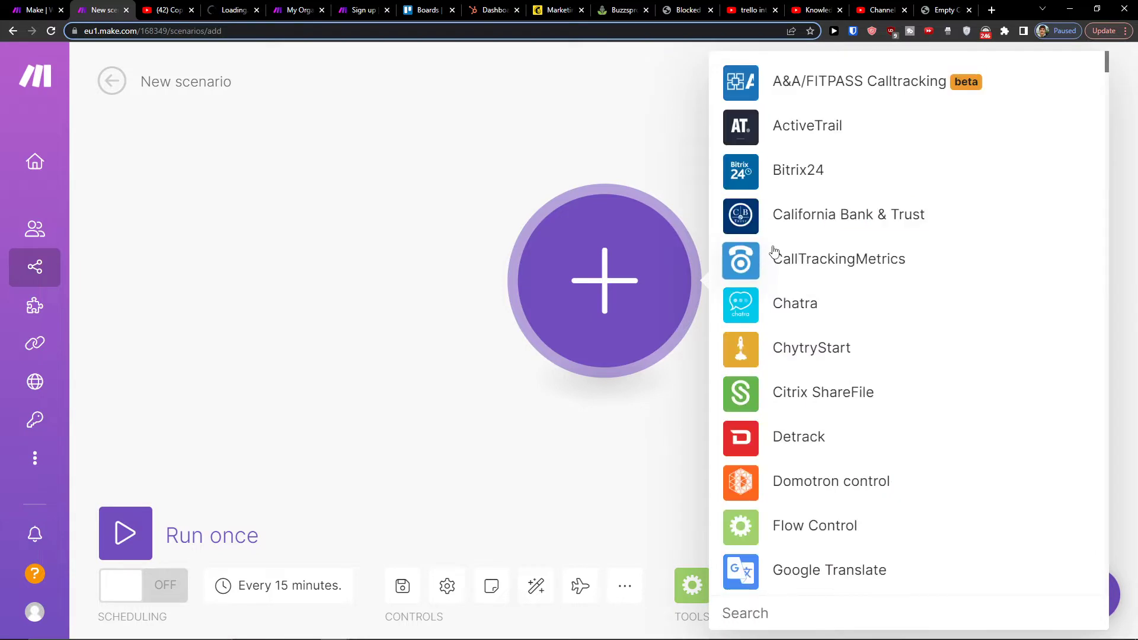
pyautogui.write('github')
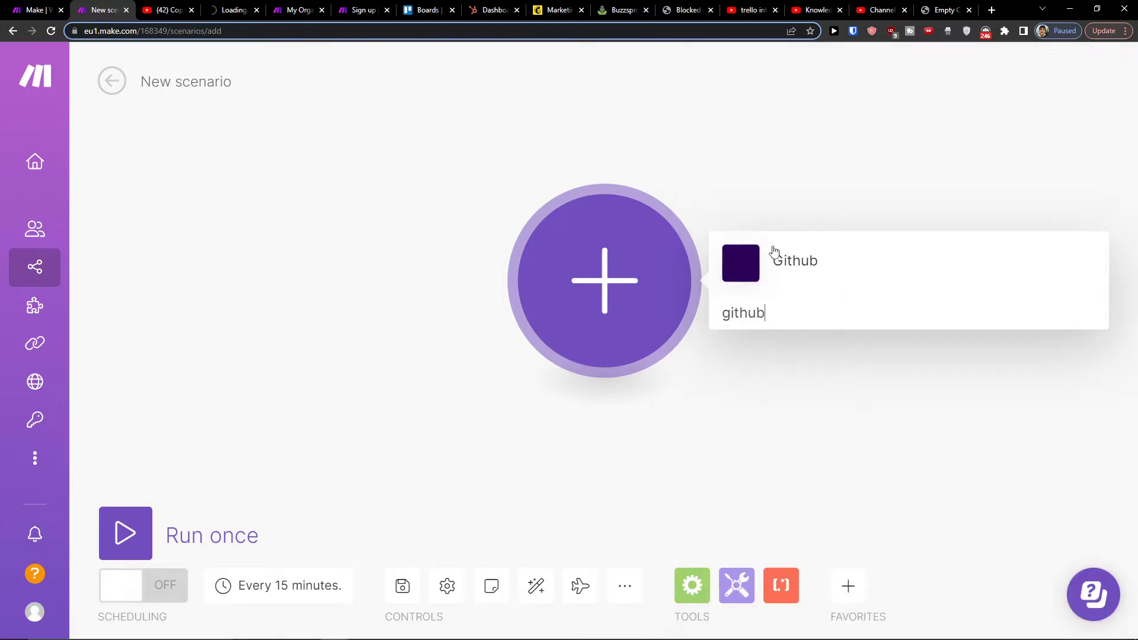
pyautogui.click(794, 260)
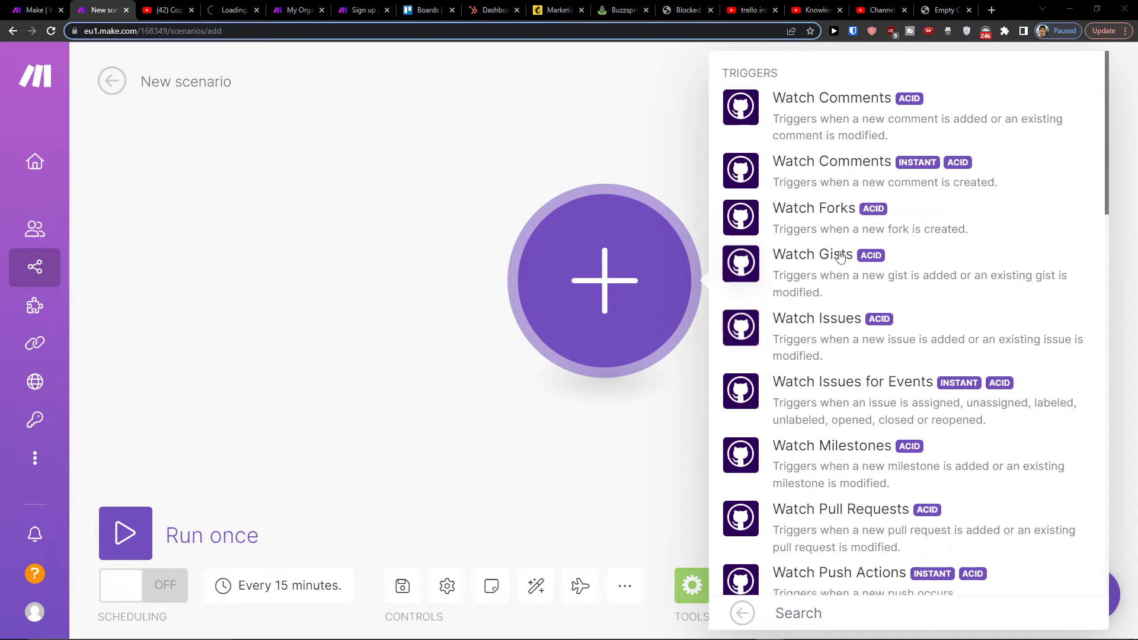
# Pick GitHub's 'Create an Issue' action from the Actions list.
pyautogui.scroll(-3)
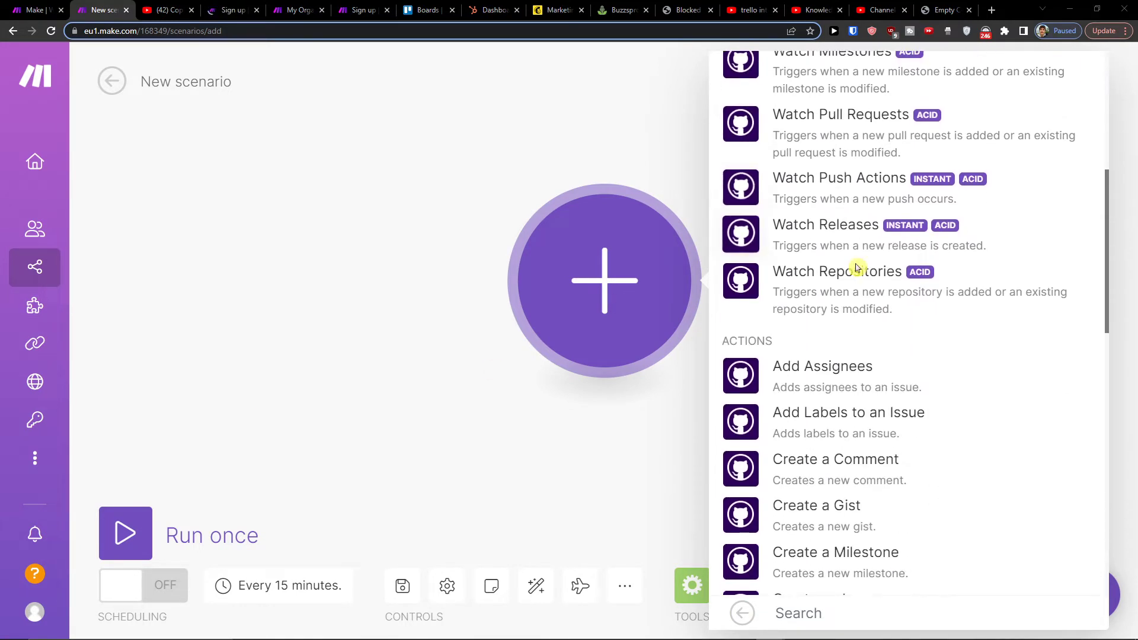
pyautogui.scroll(-3)
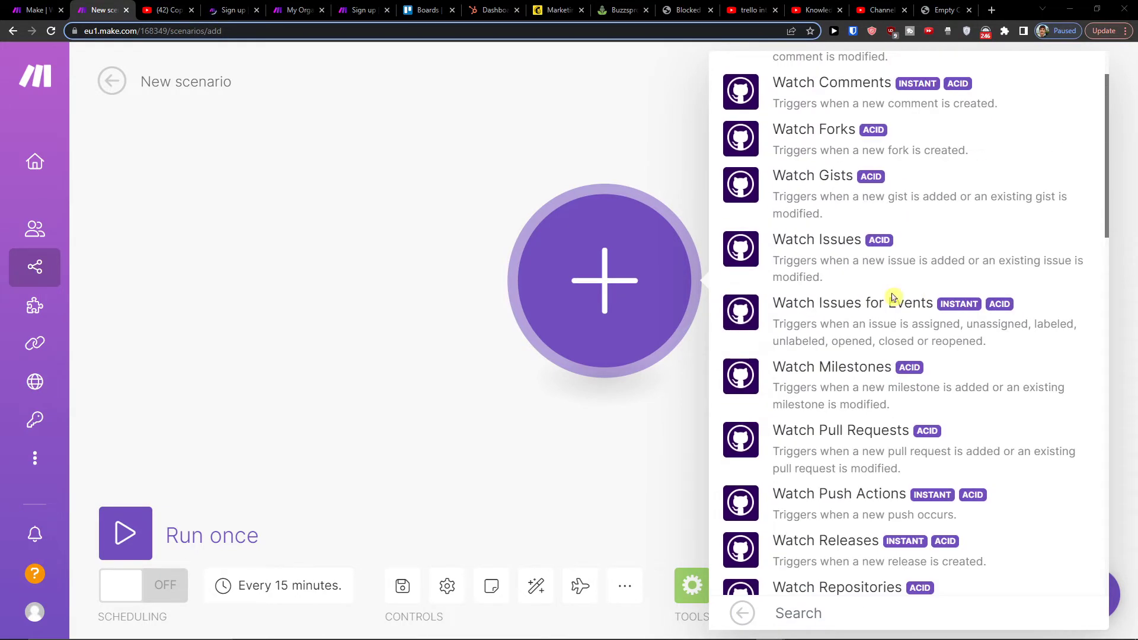
pyautogui.moveTo(892, 297)
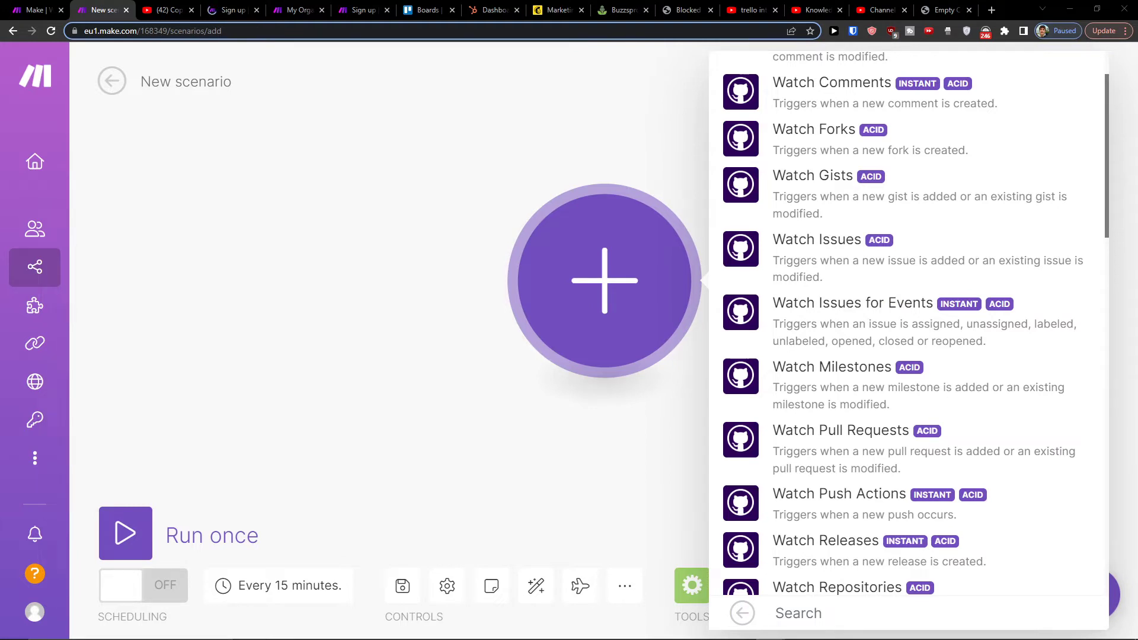
pyautogui.scroll(-3)
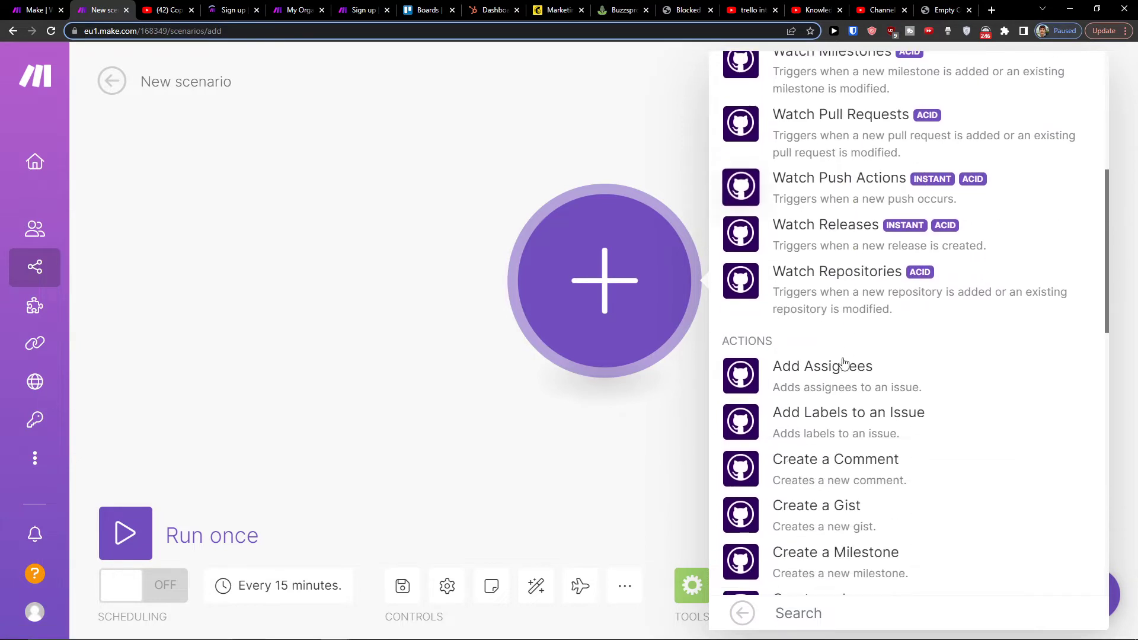
pyautogui.scroll(-3)
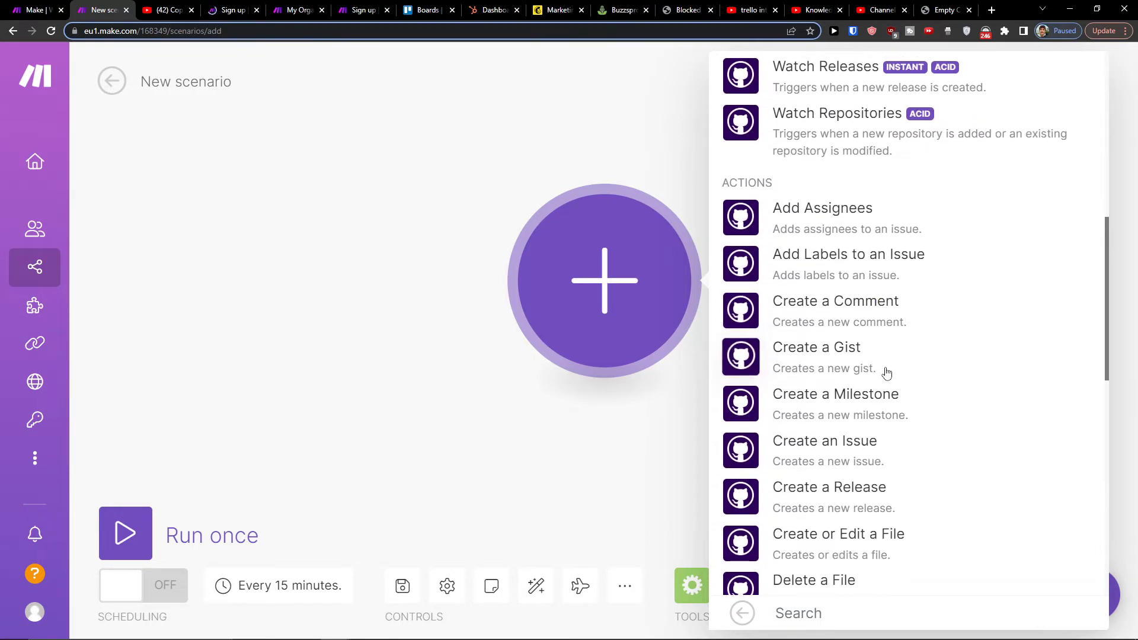
pyautogui.scroll(-3)
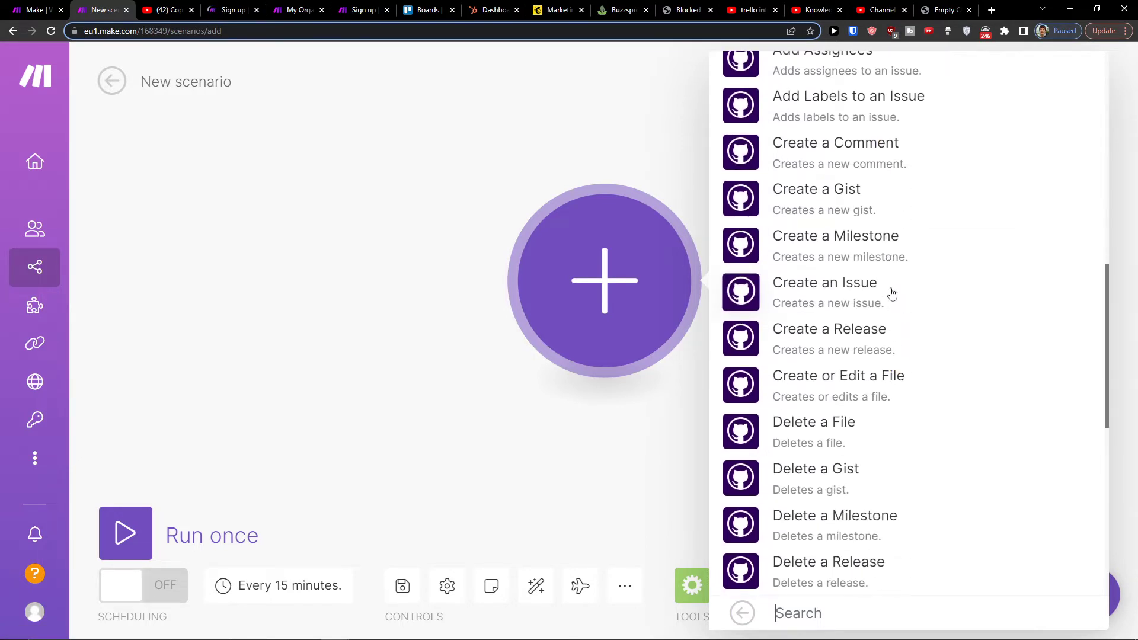
pyautogui.click(825, 282)
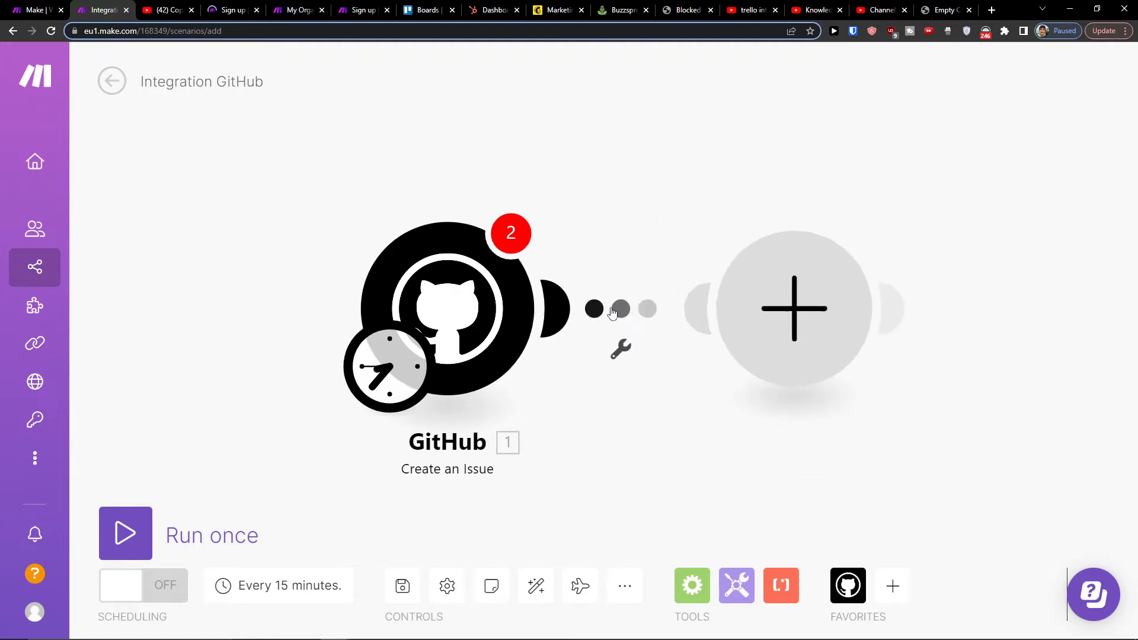
# Add a second module, find Trello and choose its 'Create a Card' action.
pyautogui.click(793, 308)
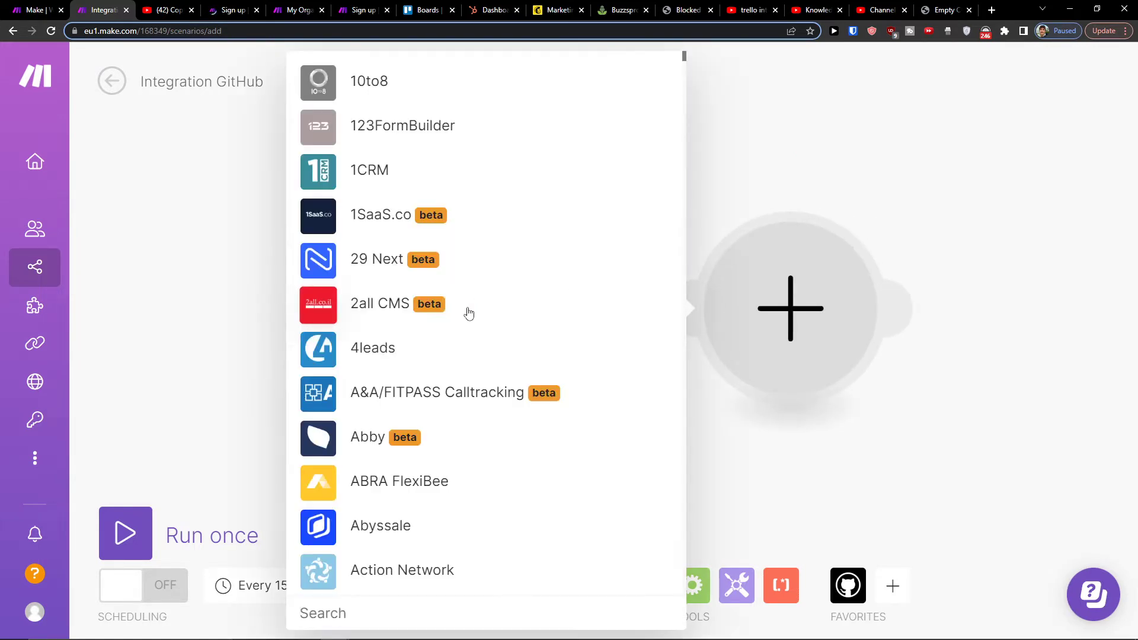
pyautogui.write('mo')
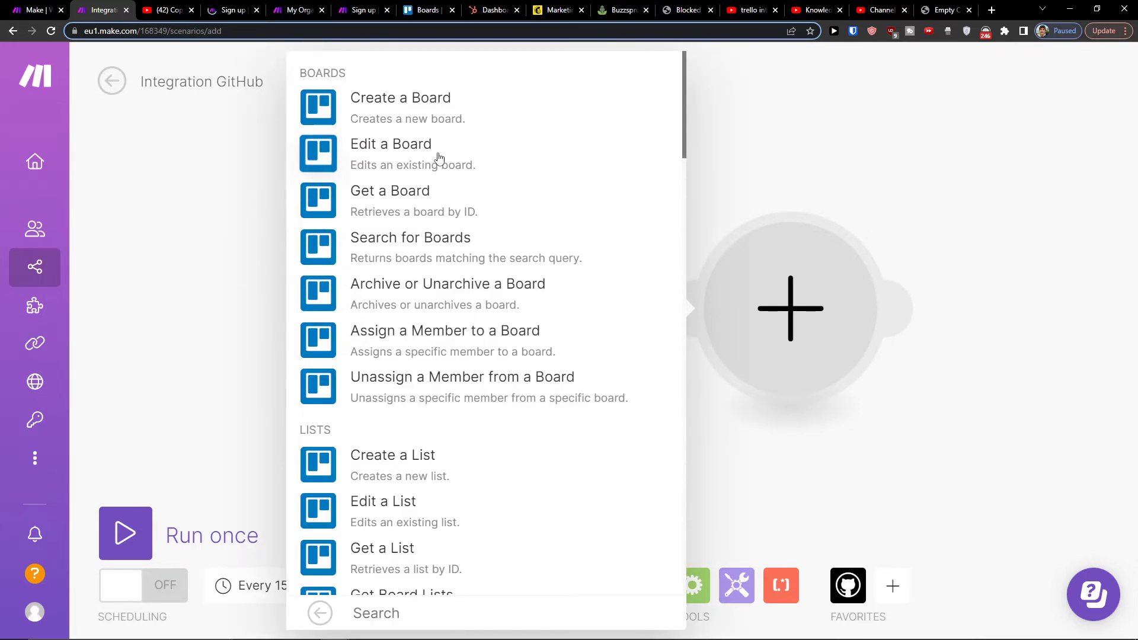
pyautogui.scroll(-3)
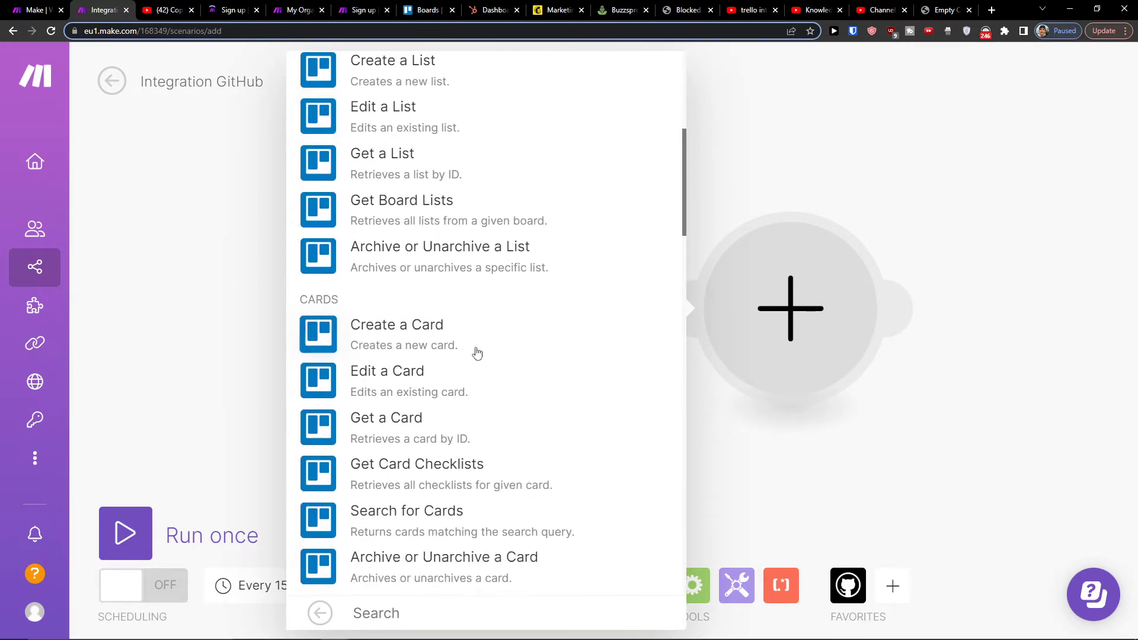
pyautogui.click(396, 325)
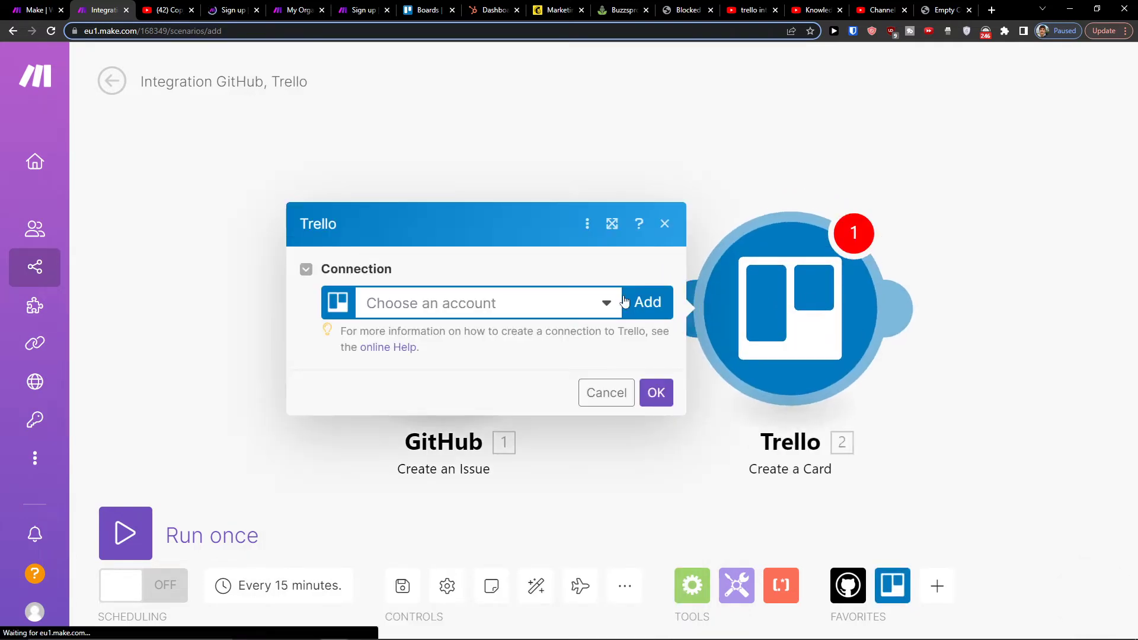
# Add a connection named 'My Trello connection' and save it.
pyautogui.click(646, 302)
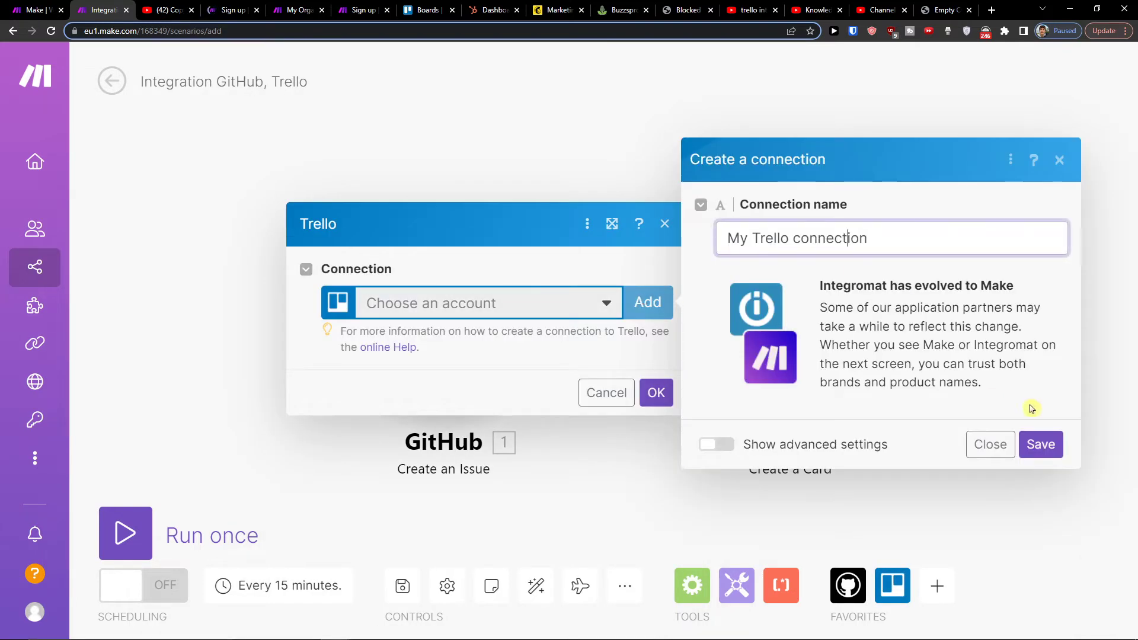
pyautogui.click(1041, 444)
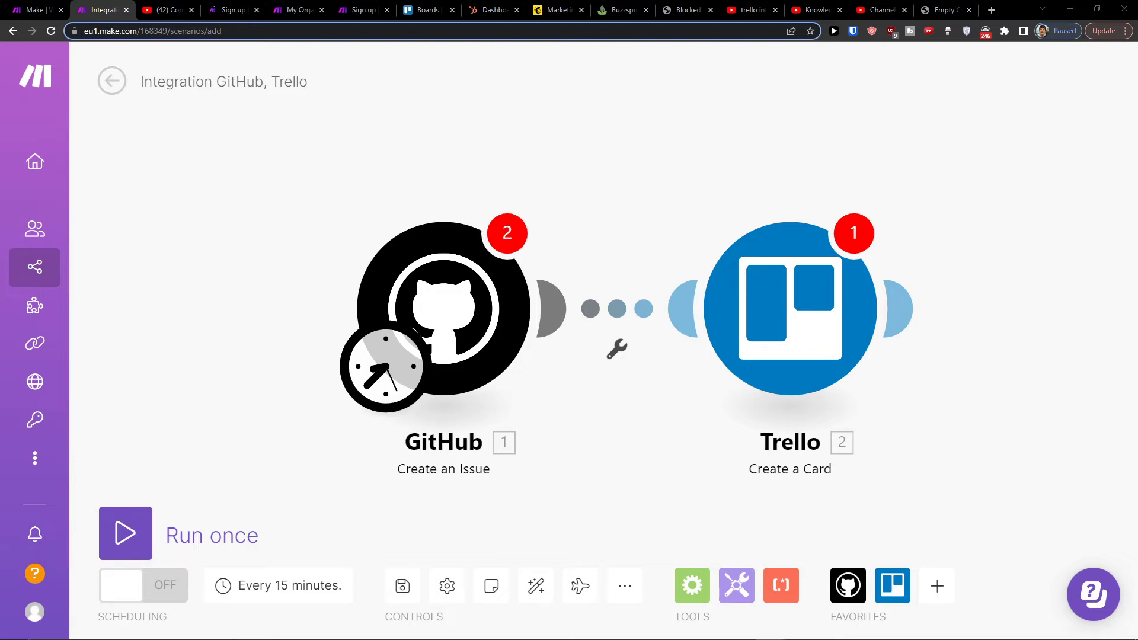
pyautogui.moveTo(394, 515)
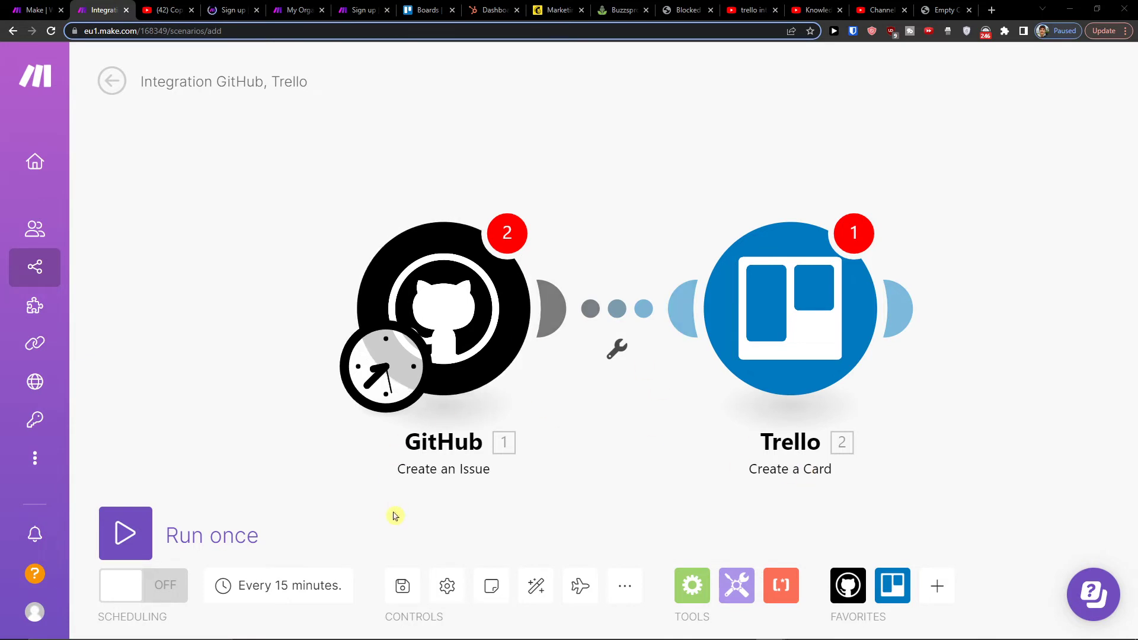
pyautogui.moveTo(402, 585)
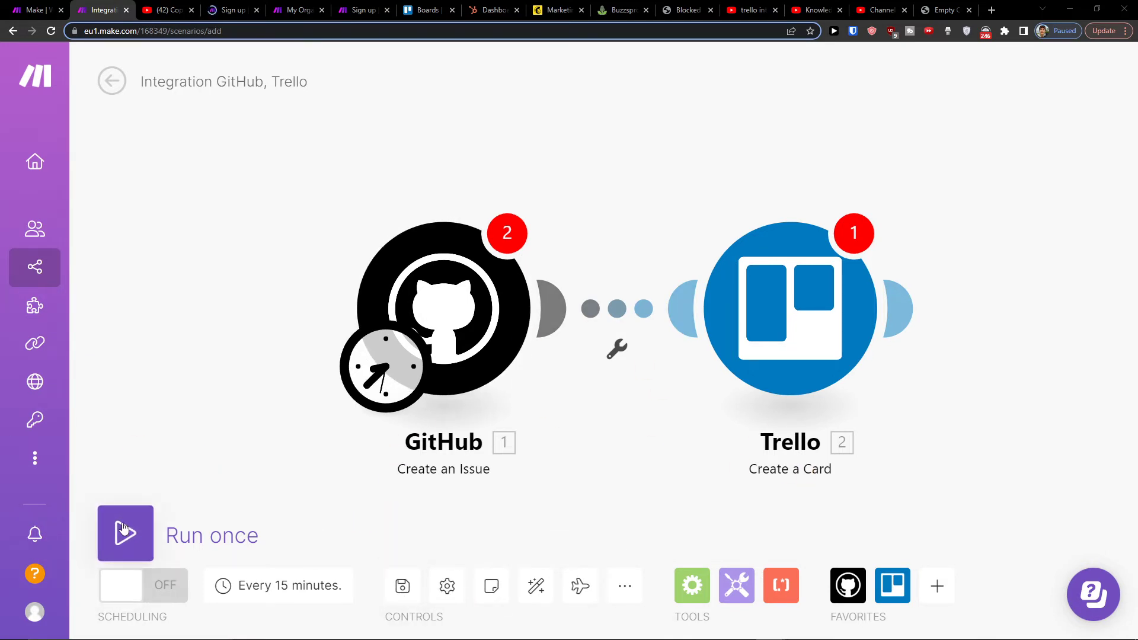
pyautogui.moveTo(284, 605)
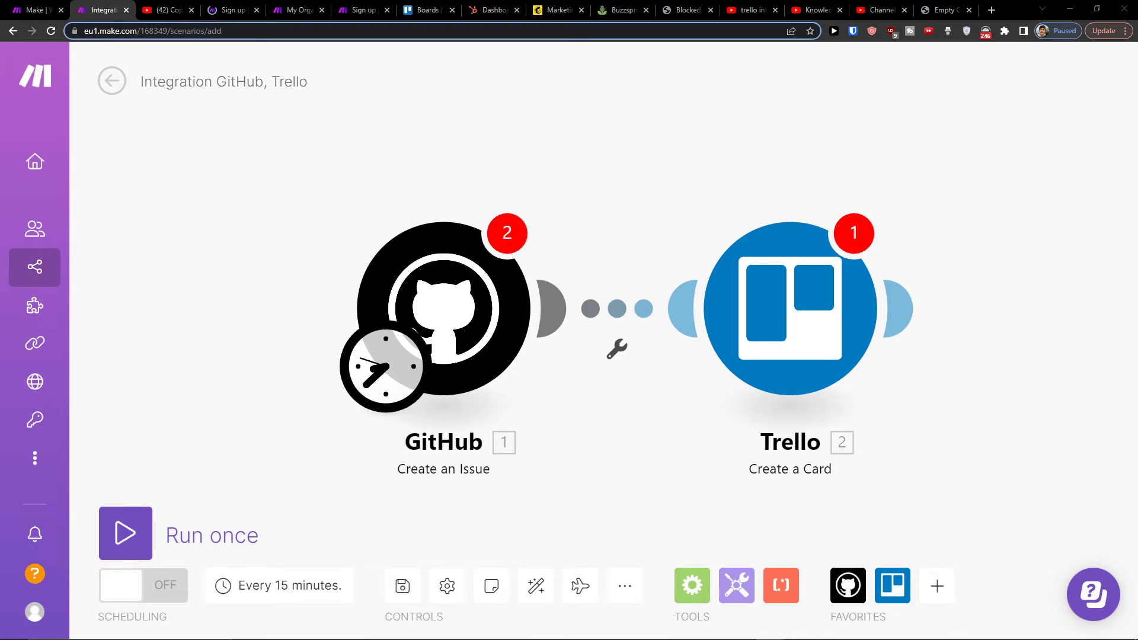
pyautogui.moveTo(402, 585)
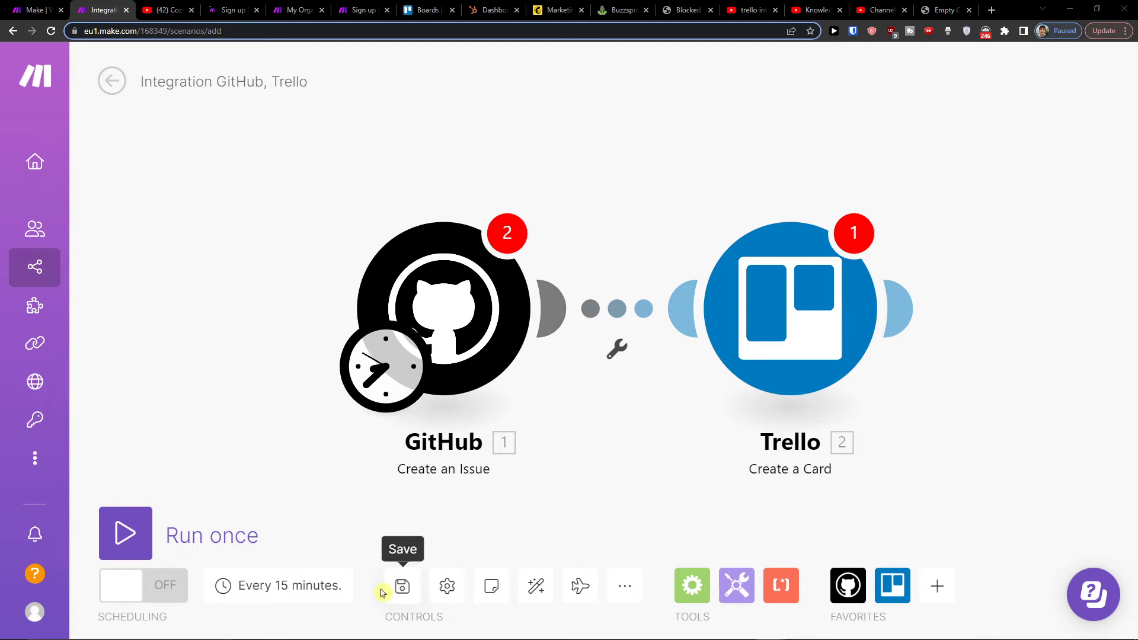